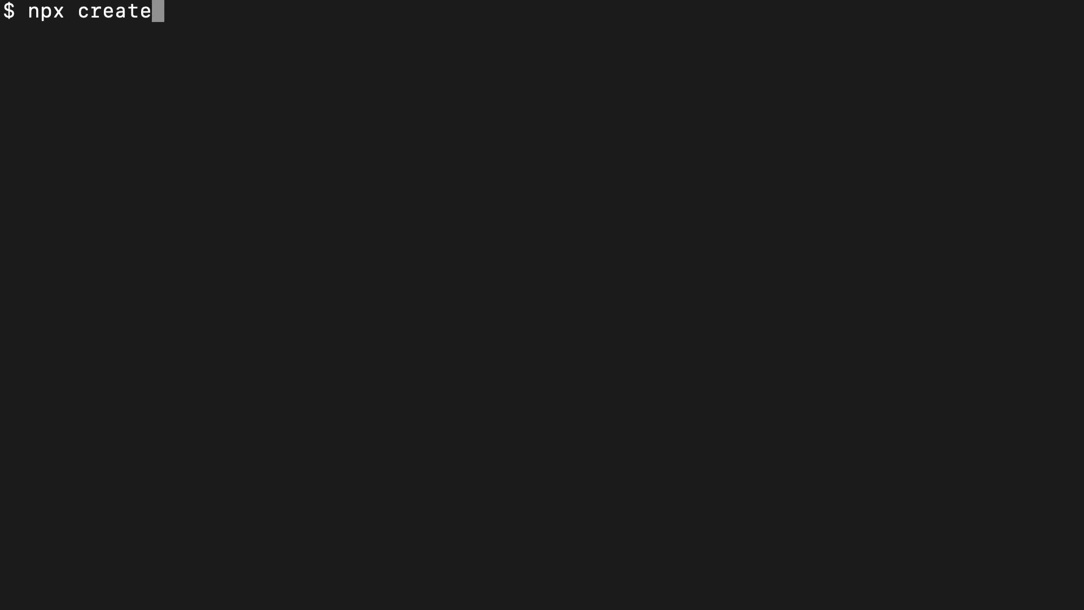
- Run npx create-react-hook example-hook and accept the suggested GitHub repo path
type("-react-hook")
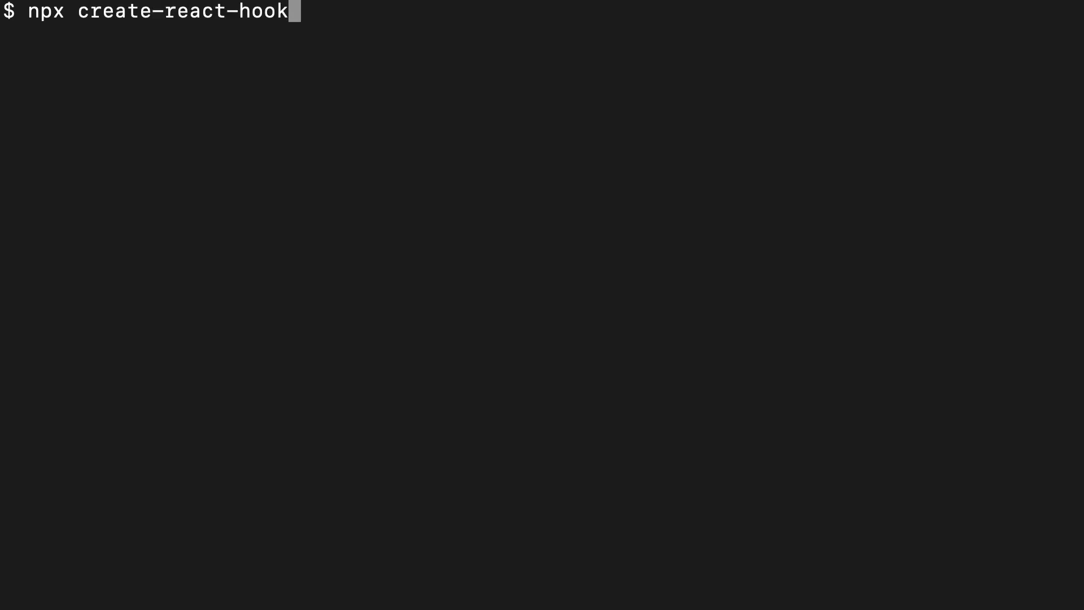
type("\" \"")
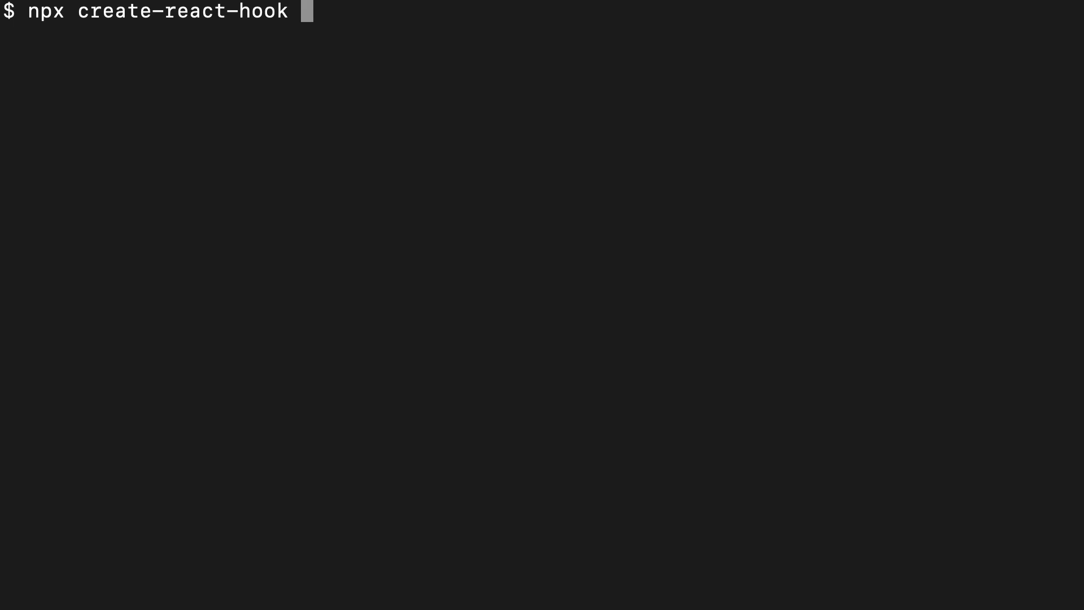
type("example-hook")
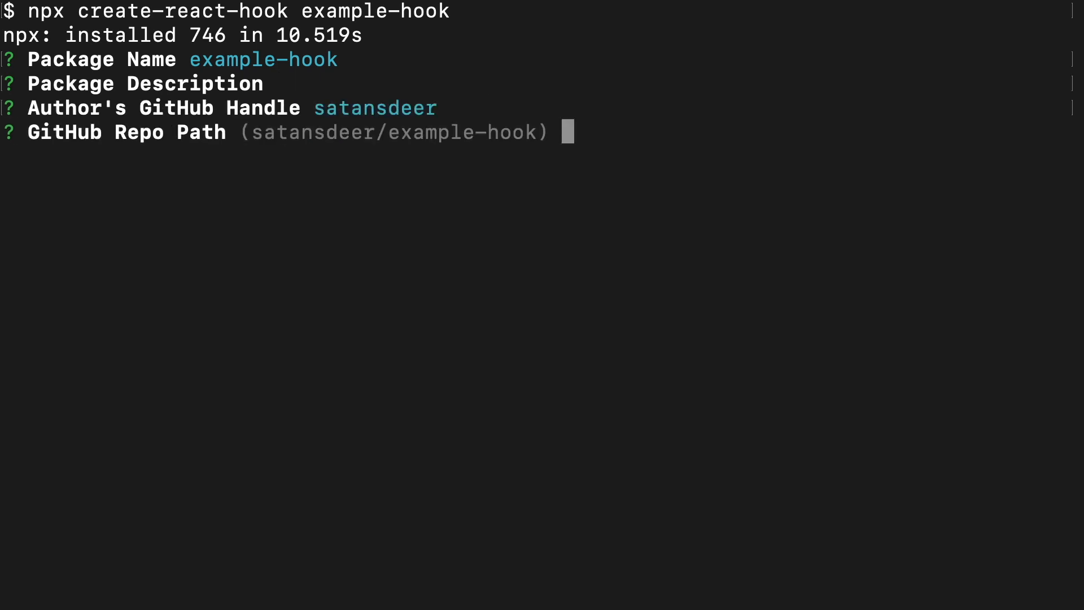
key("enter")
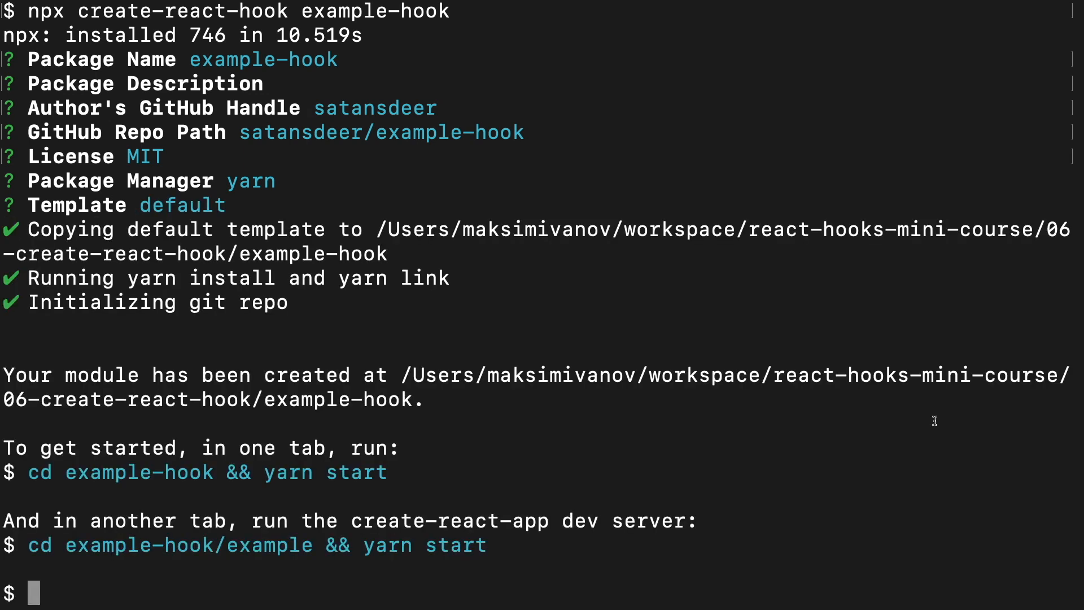
left_click_drag(14, 521, 484, 545)
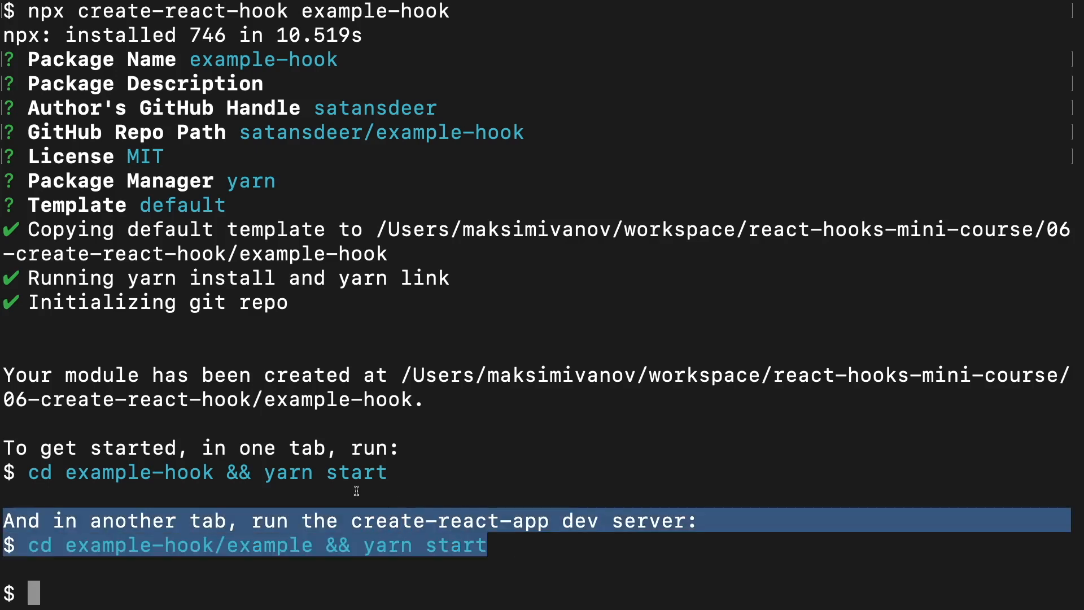
left_click(207, 472)
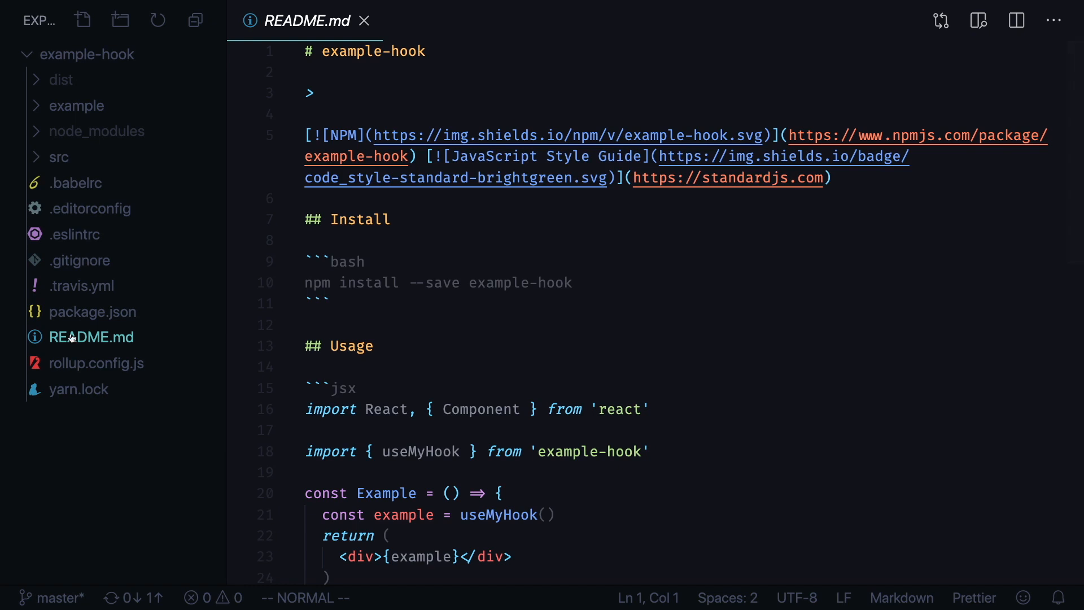
mouse_move(715, 335)
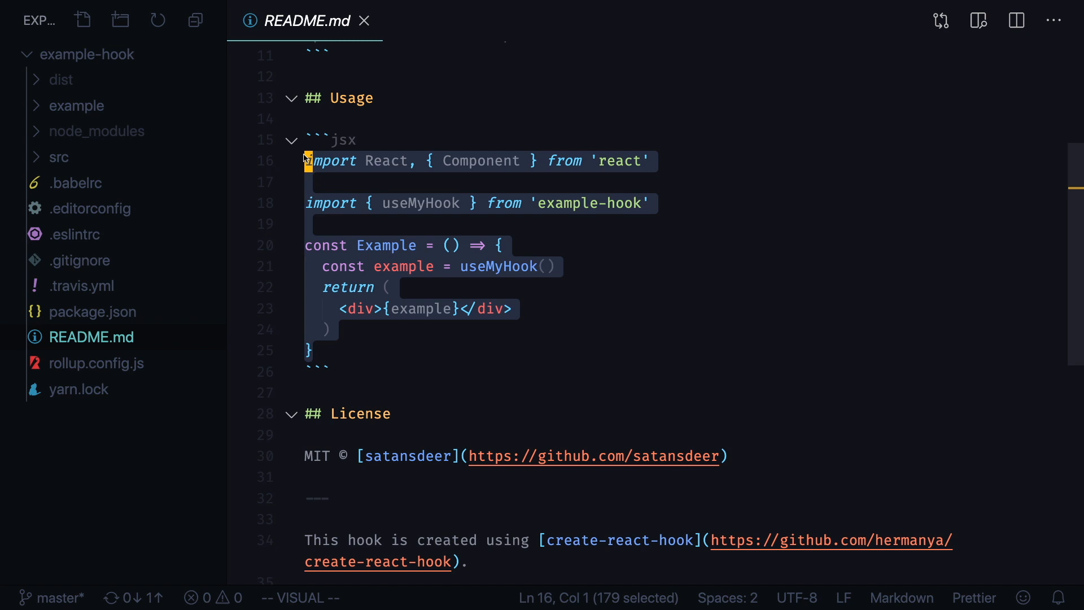
- Open the hook's src/index.js and test.js, then expand the example app folder
left_click(60, 158)
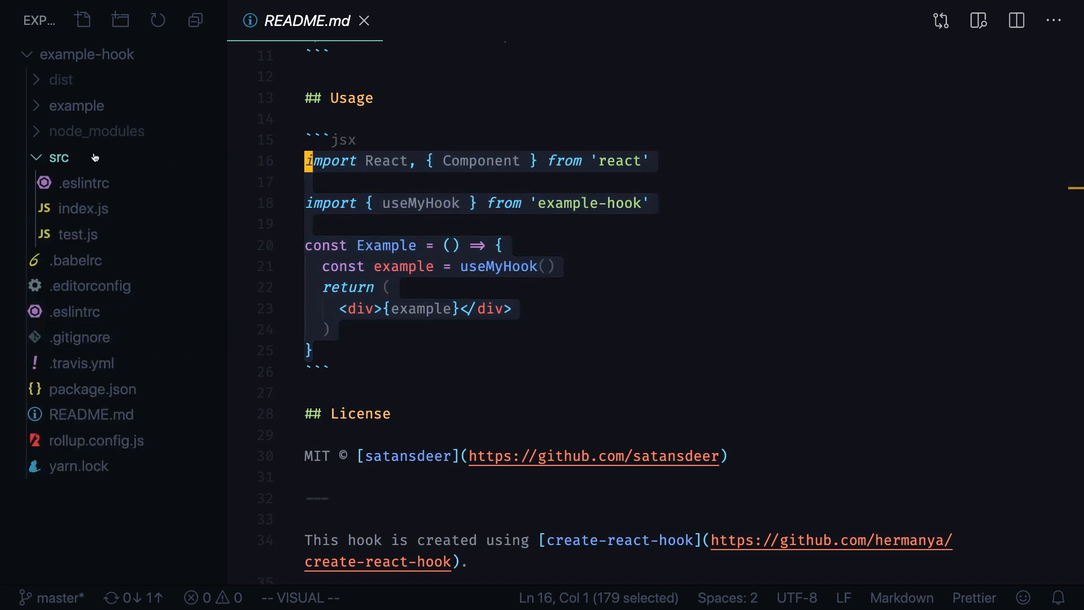
left_click(82, 208)
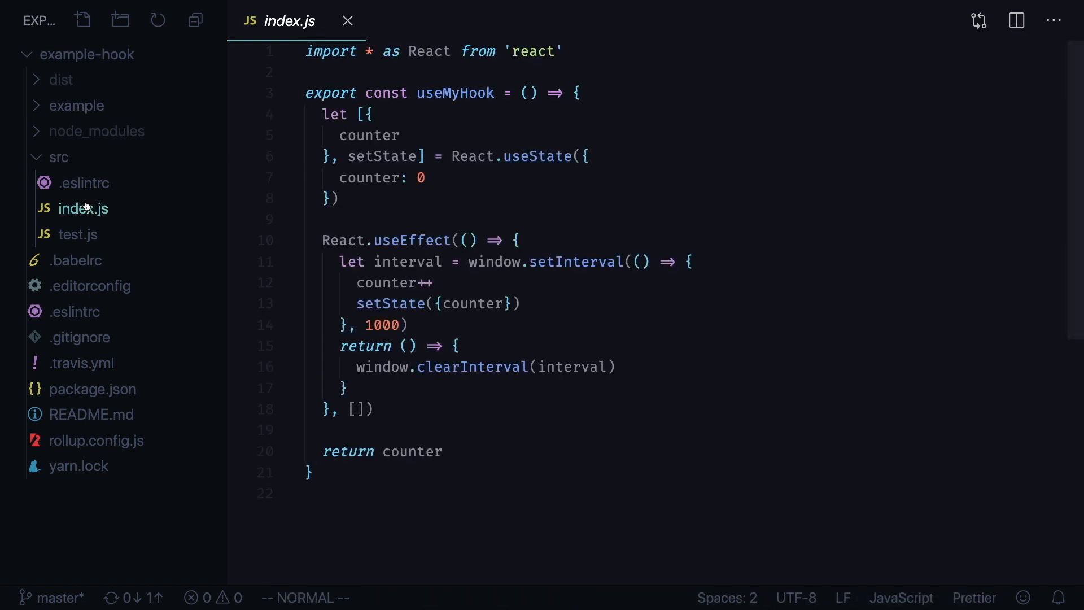
left_click(78, 234)
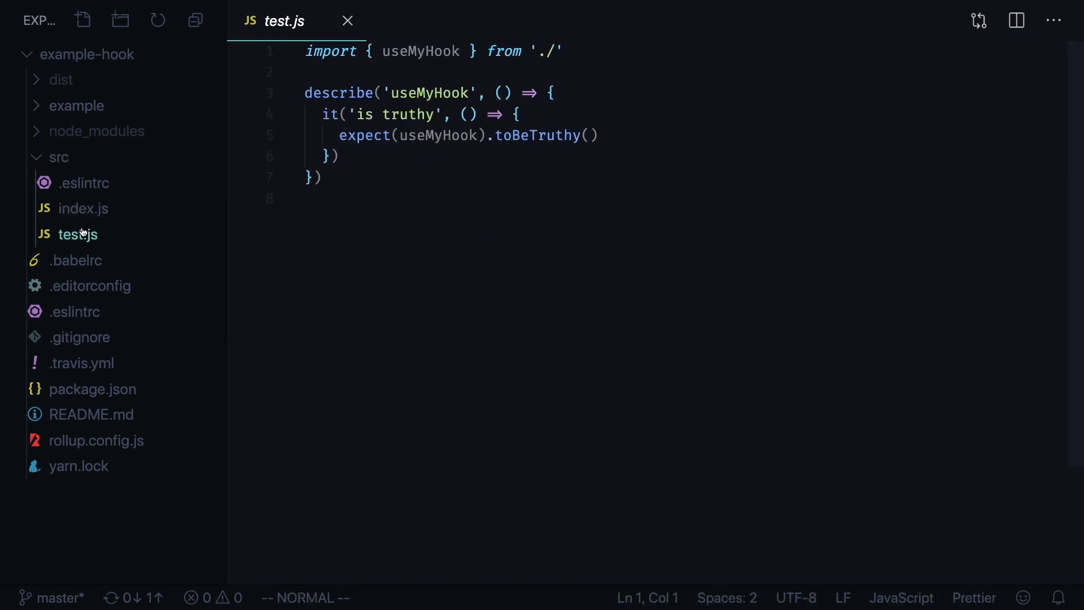
left_click(76, 105)
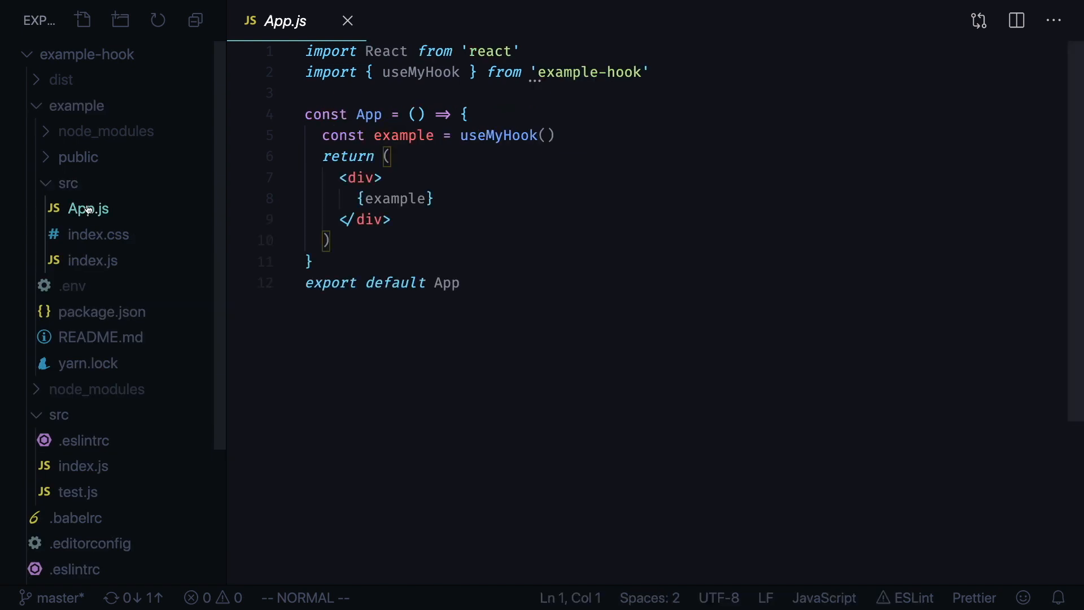
double_click(496, 135)
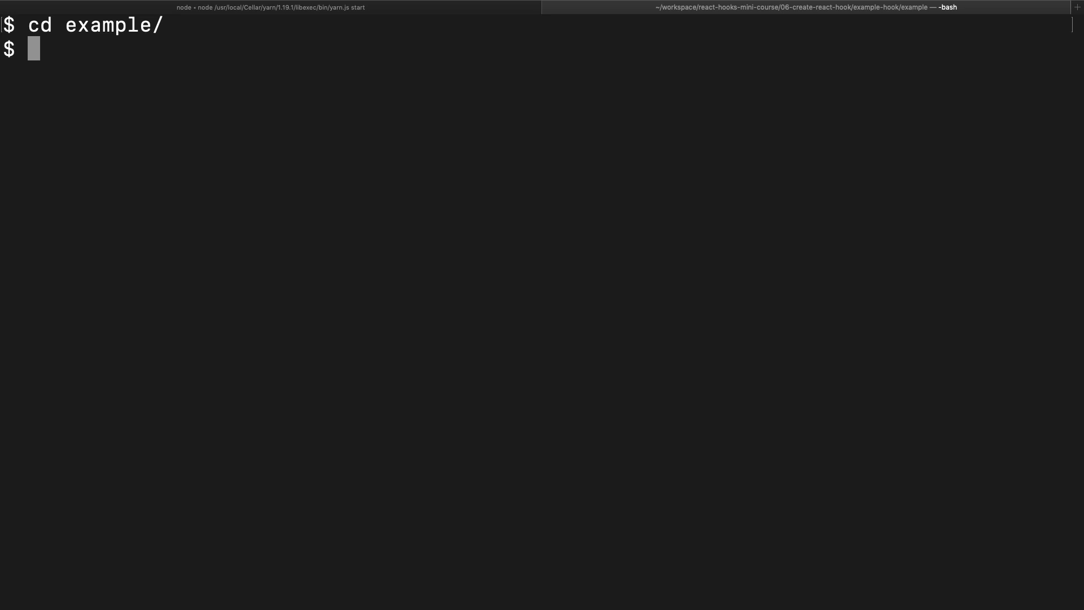
- Run yarn start in the example folder to launch the dev server
type("yarn start")
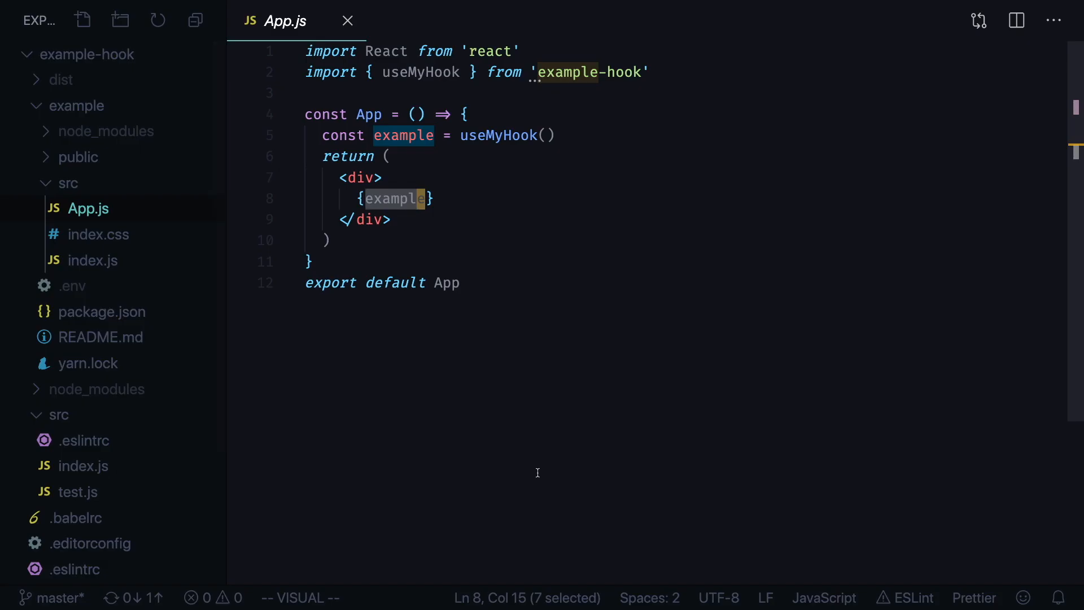
- Reopen the hook's src/index.js to see the counter value it returns
left_click(83, 465)
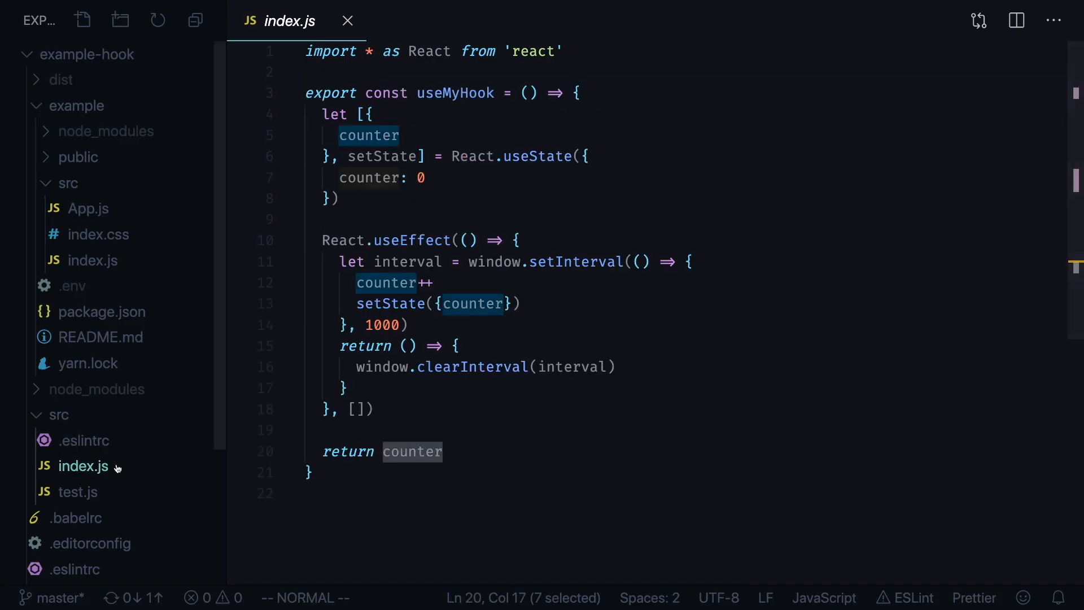